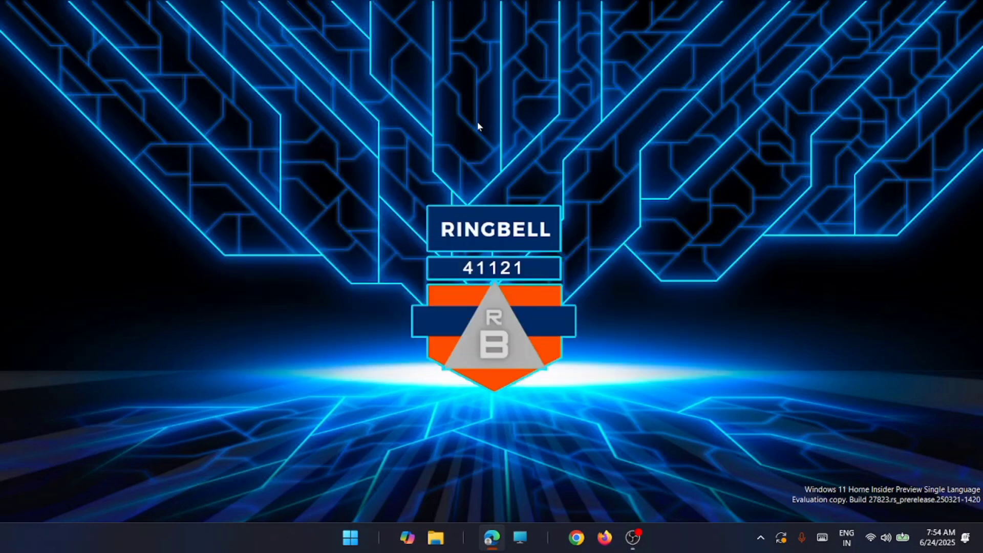
mouse_move(365, 242)
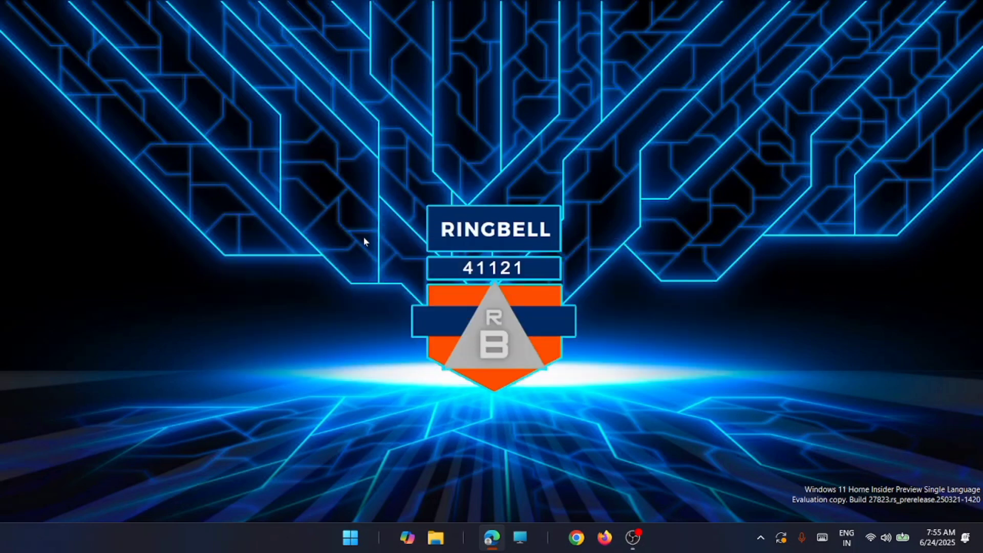
mouse_move(342, 275)
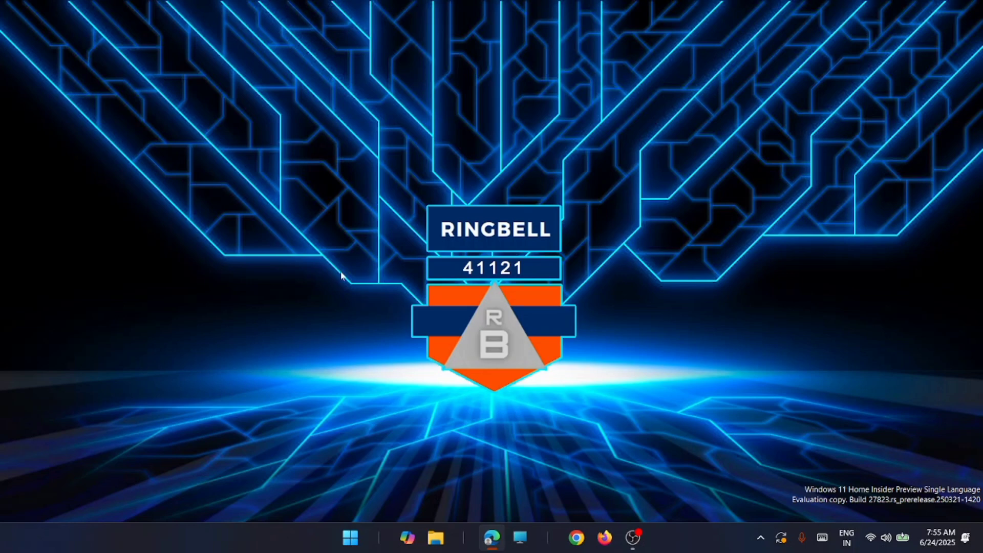
mouse_move(363, 319)
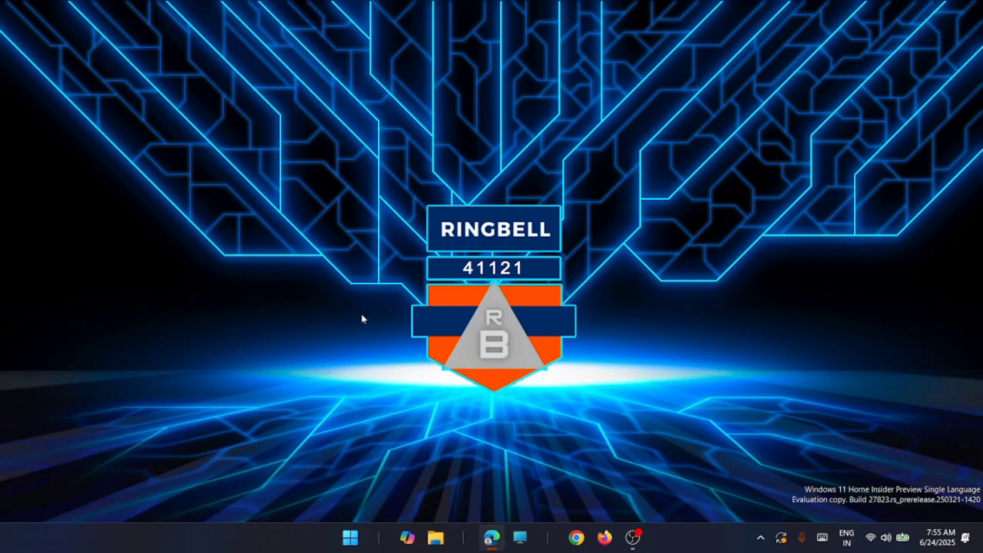
mouse_move(350, 538)
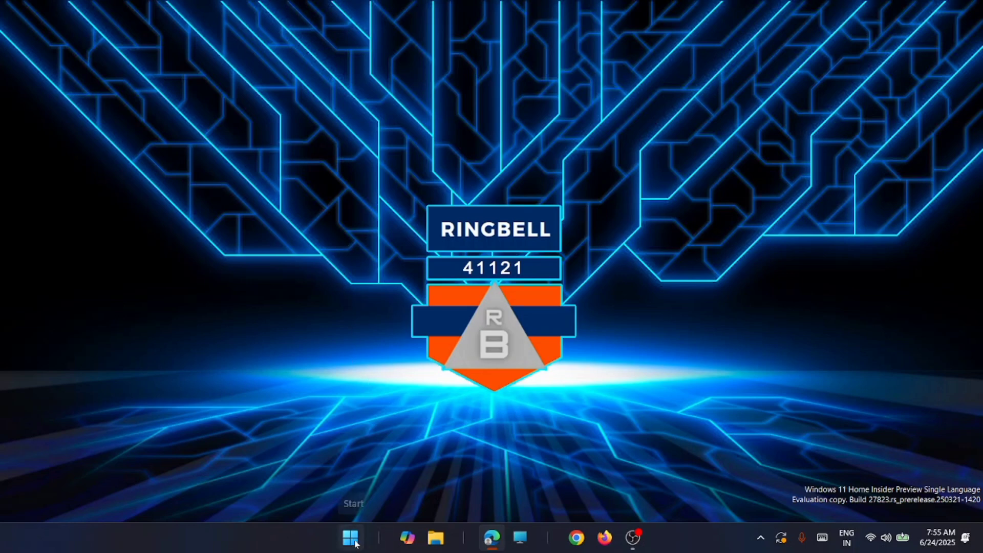
- Search the Start menu for 'dev' so Device Manager appears in the results
right_click(350, 538)
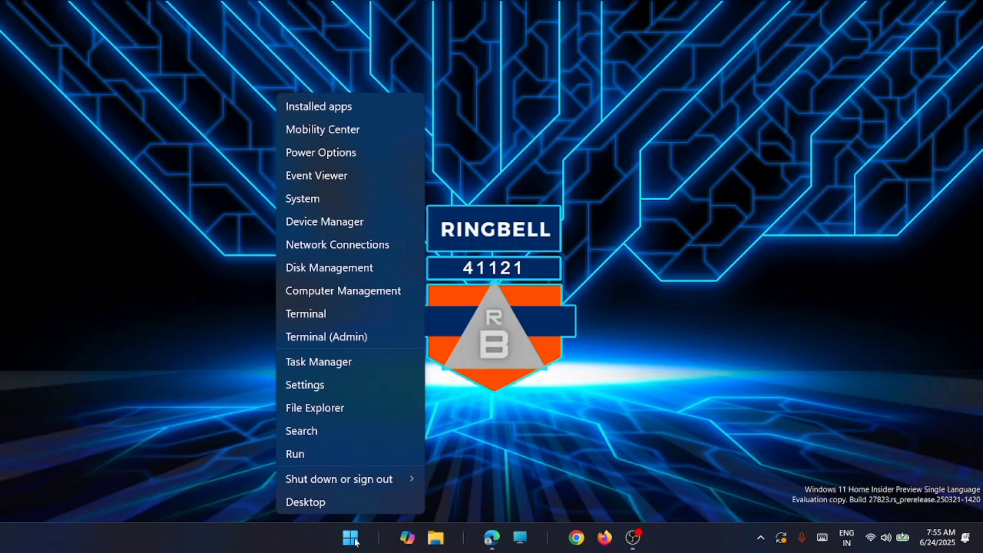
mouse_move(325, 222)
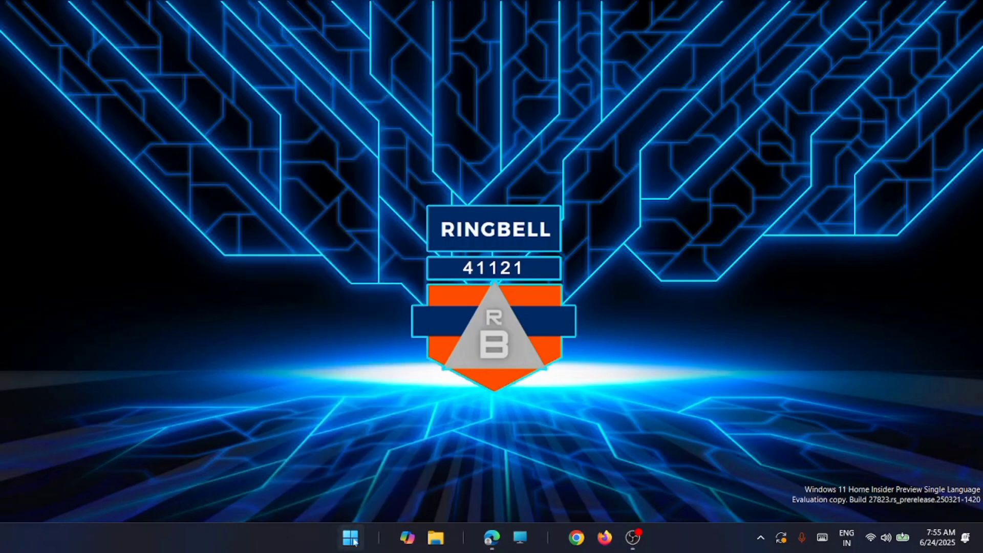
left_click(351, 538)
type("dev")
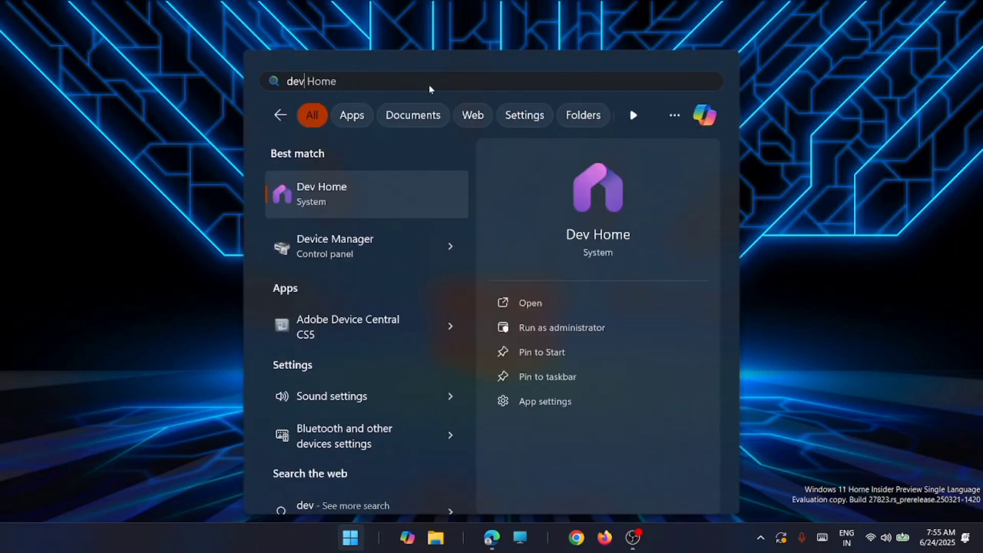
mouse_move(390, 253)
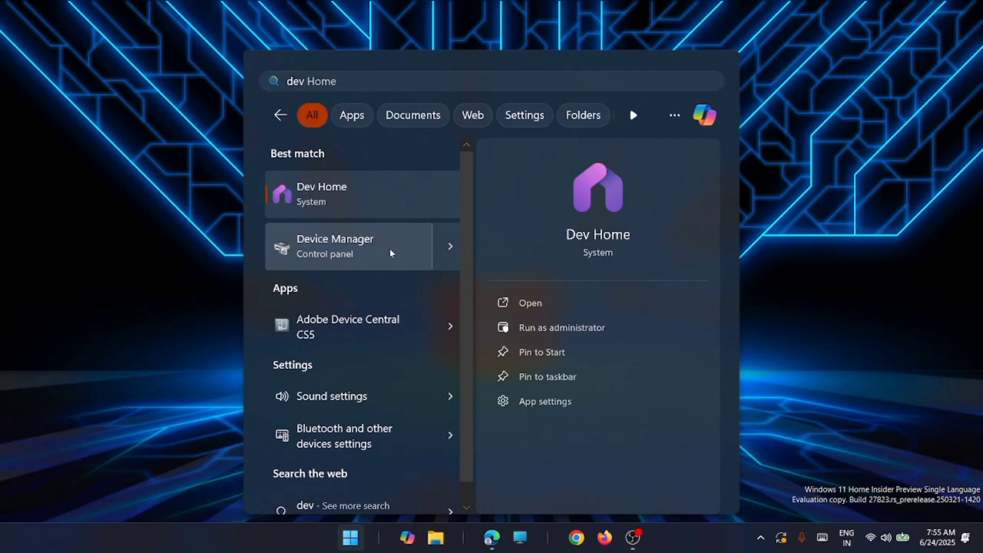
- Launch Device Manager and bring up the actions for Intel(R) UHD Graphics under Display adapters
left_click(335, 246)
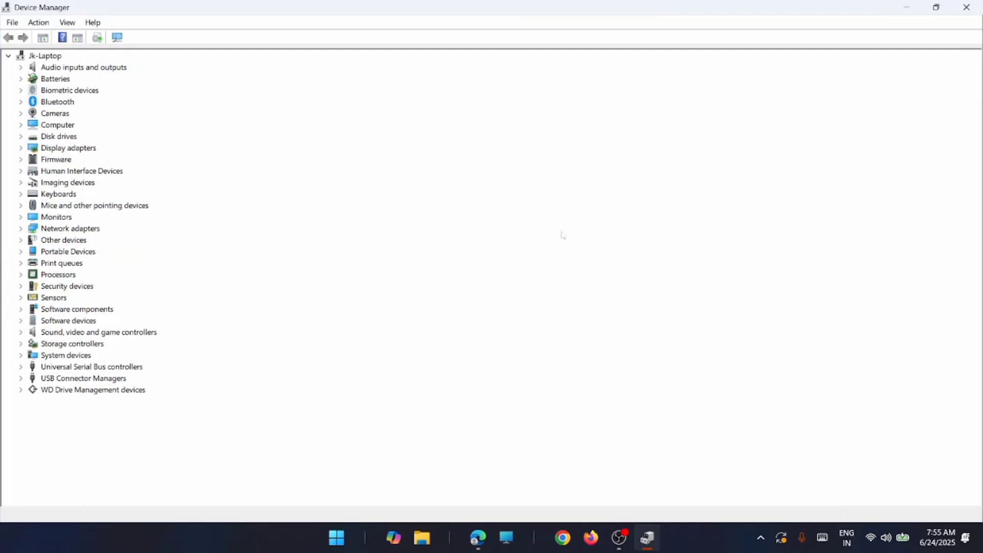
mouse_move(543, 105)
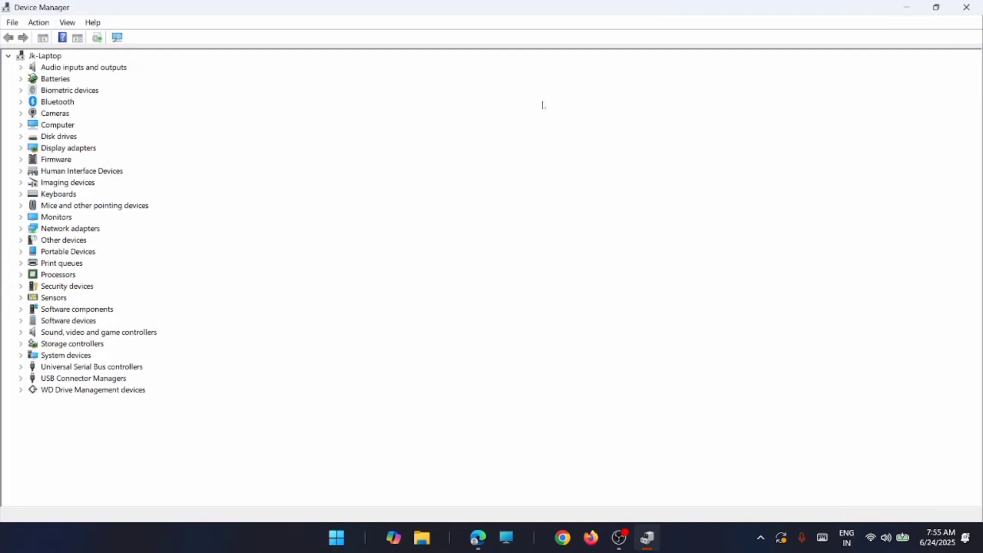
left_click(935, 7)
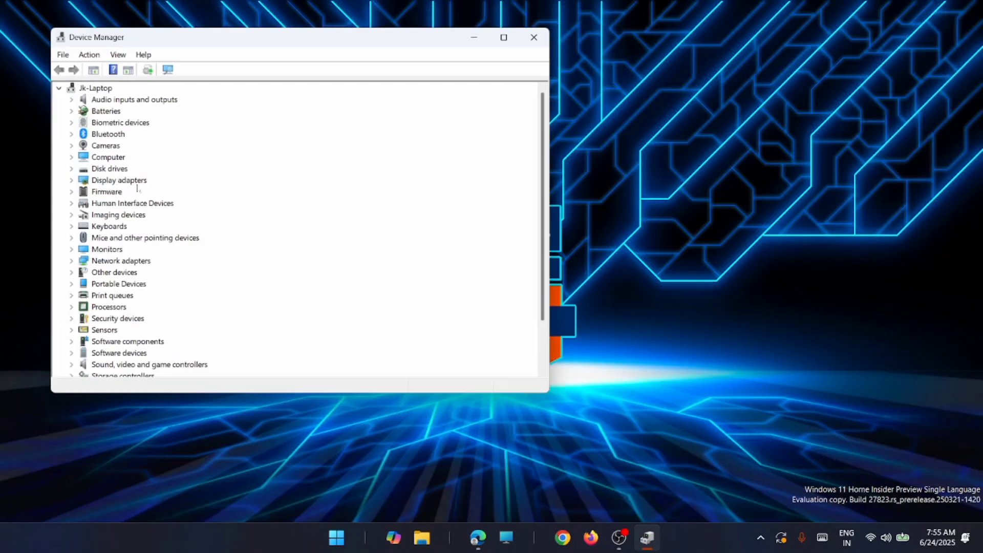
left_click(119, 180)
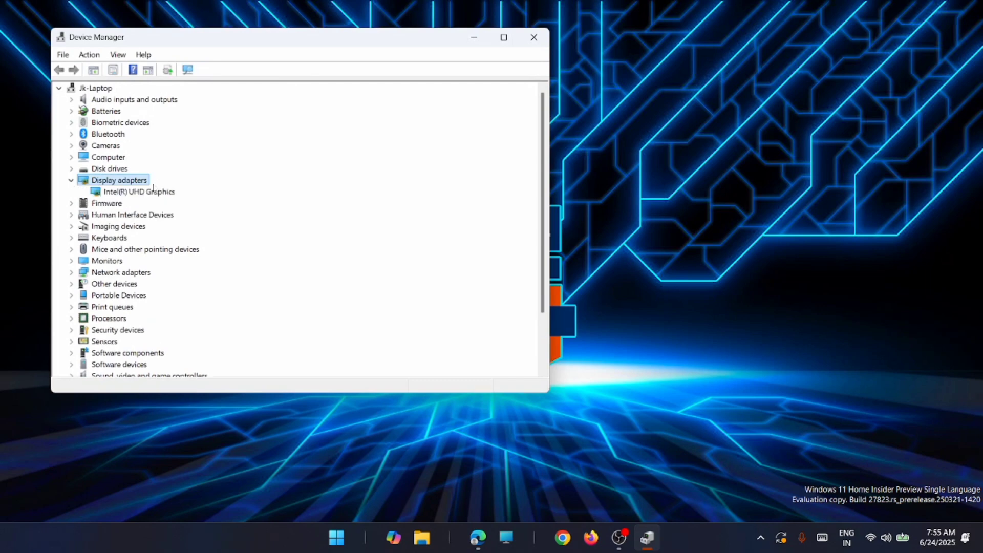
left_click(140, 192)
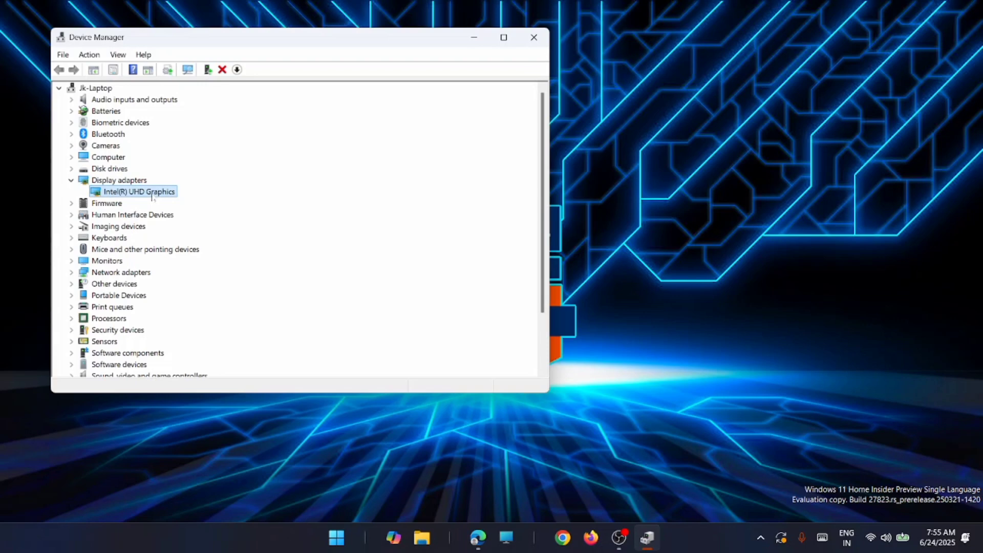
right_click(139, 192)
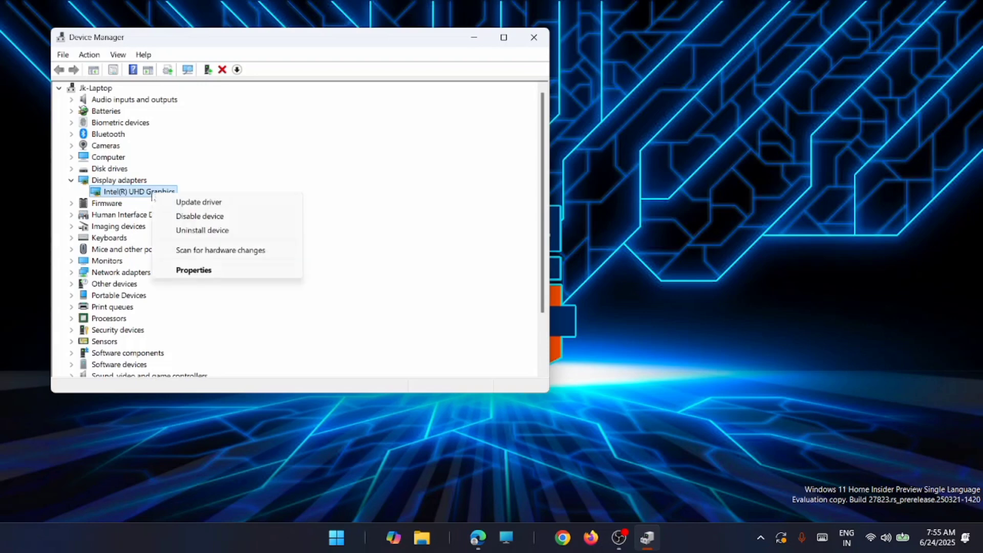
mouse_move(198, 202)
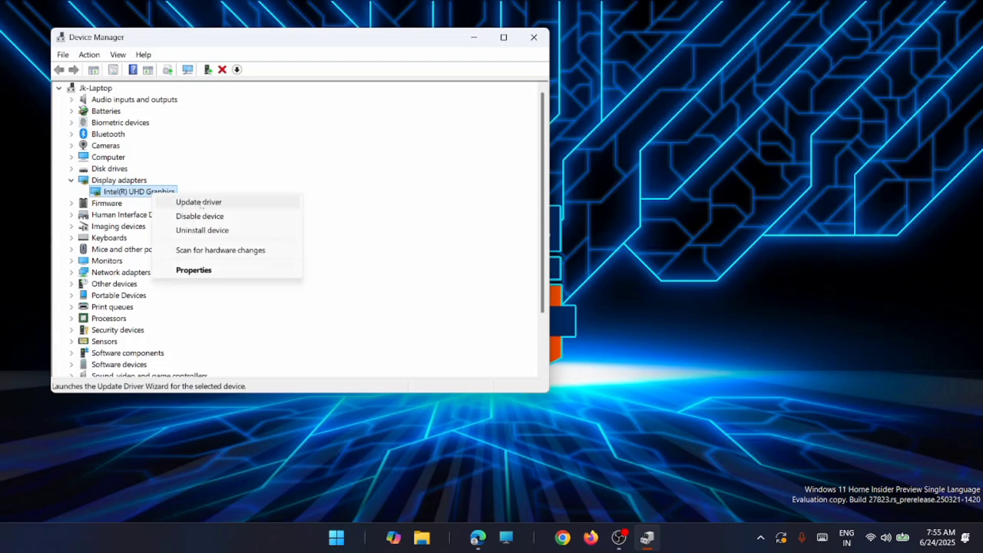
- Search automatically for a newer Intel(R) UHD Graphics driver; best driver already installed
left_click(198, 202)
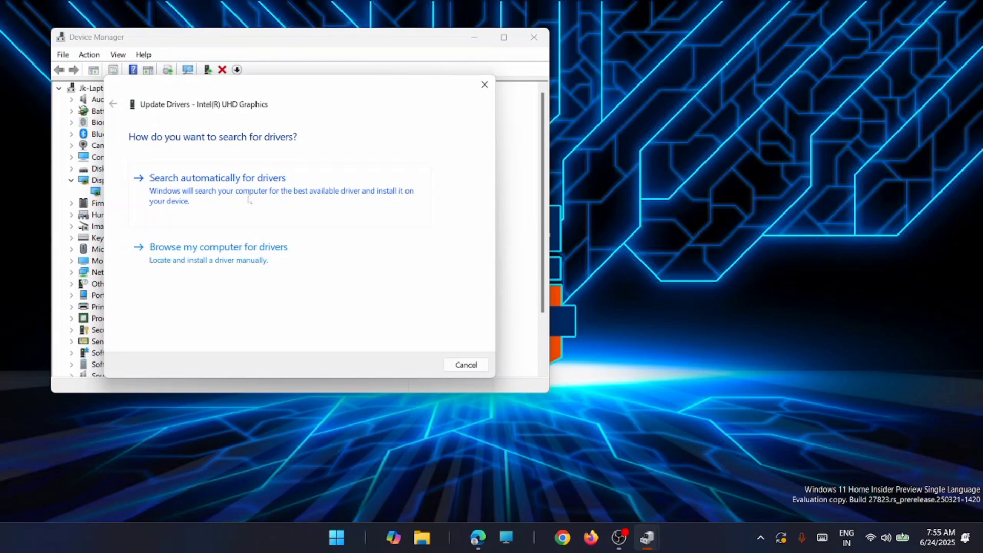
left_click(217, 177)
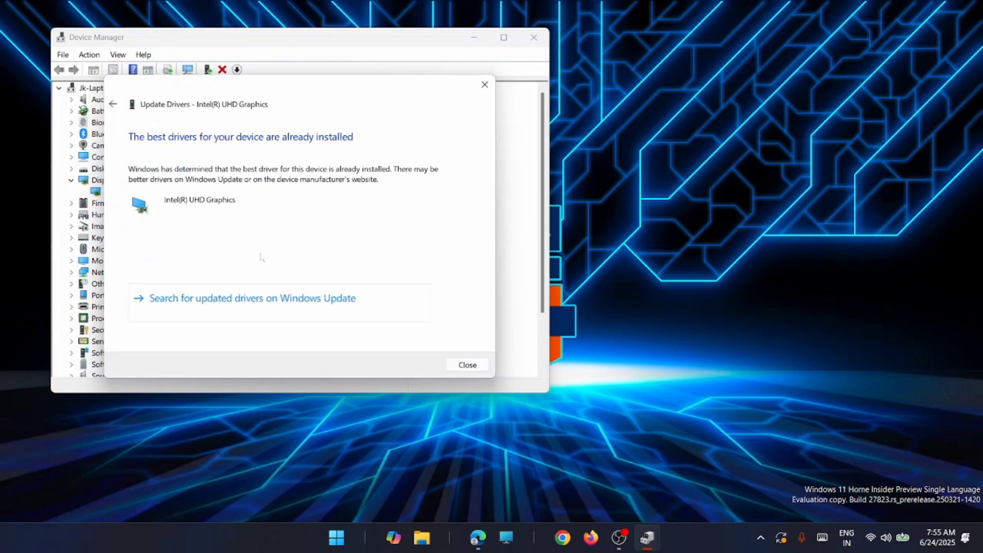
mouse_move(319, 254)
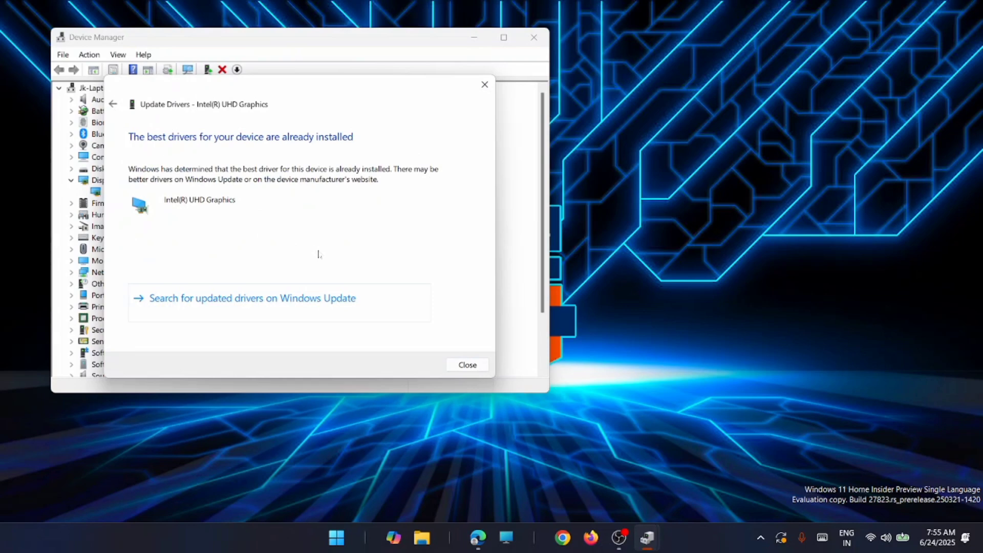
mouse_move(308, 242)
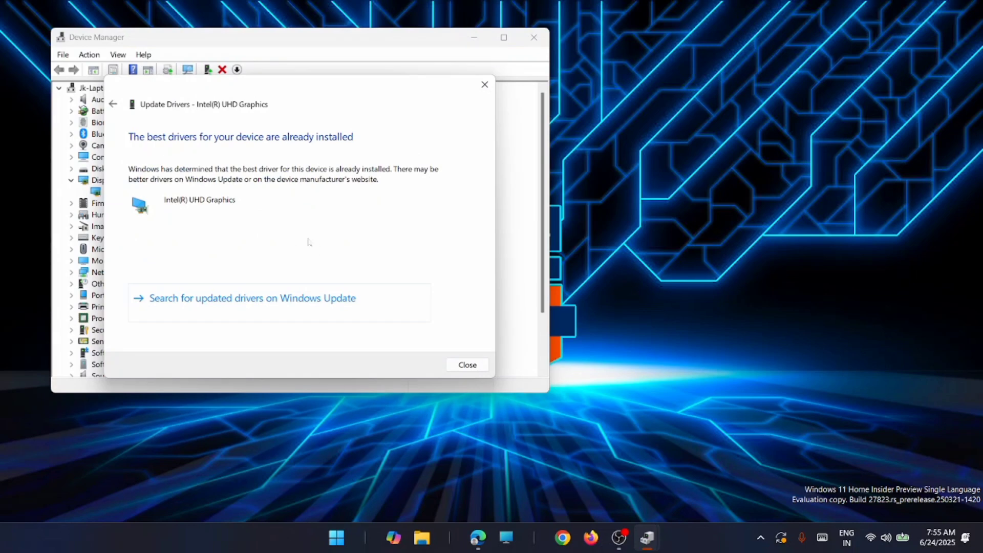
mouse_move(273, 254)
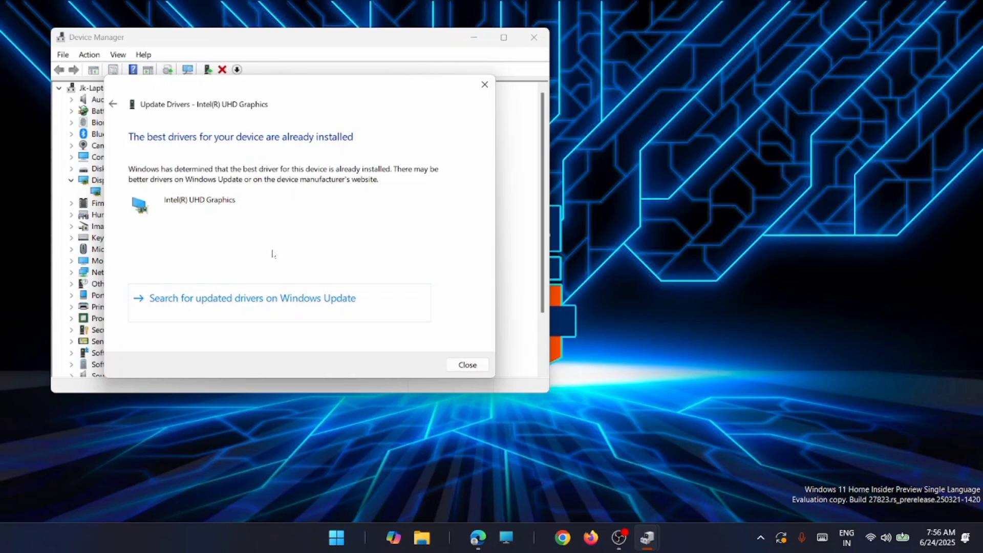
left_click(467, 365)
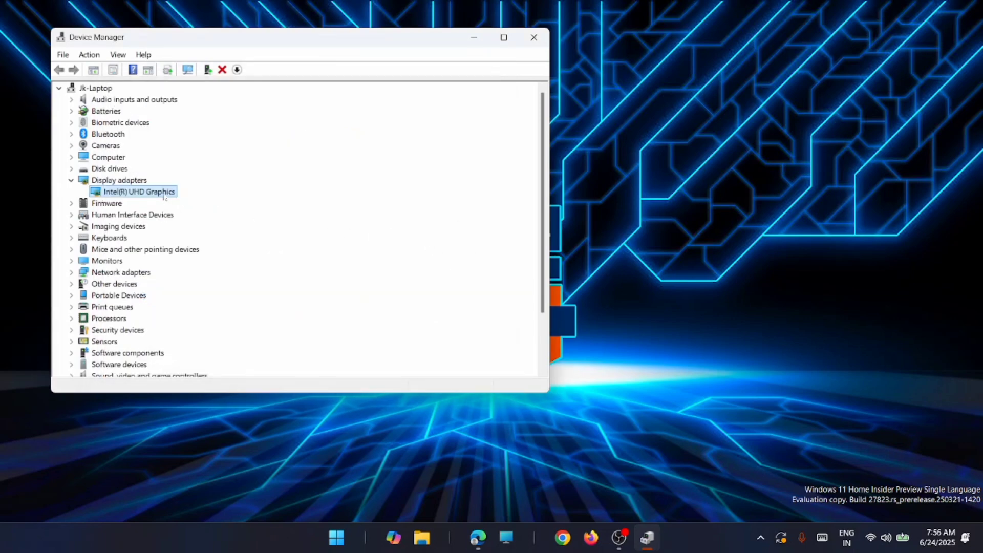
right_click(137, 191)
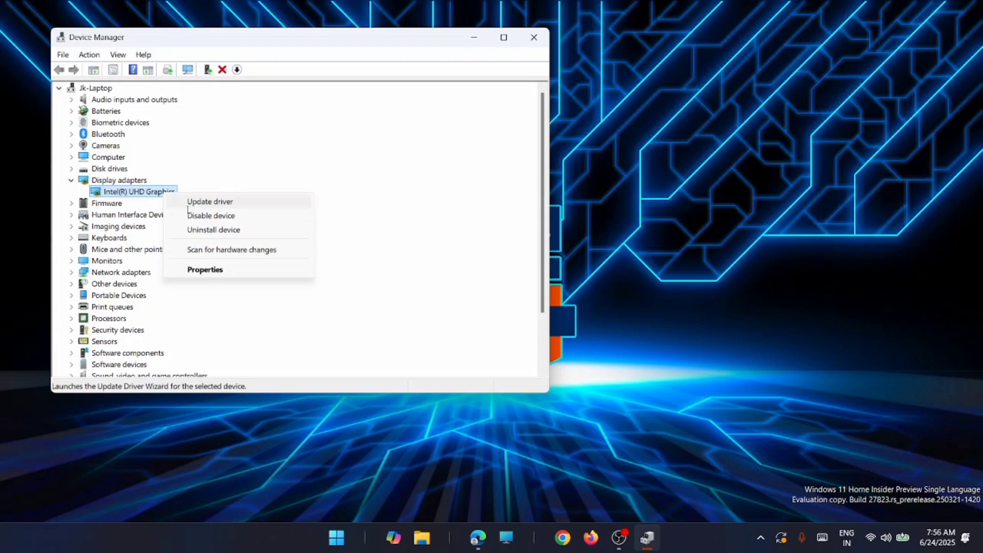
mouse_move(211, 216)
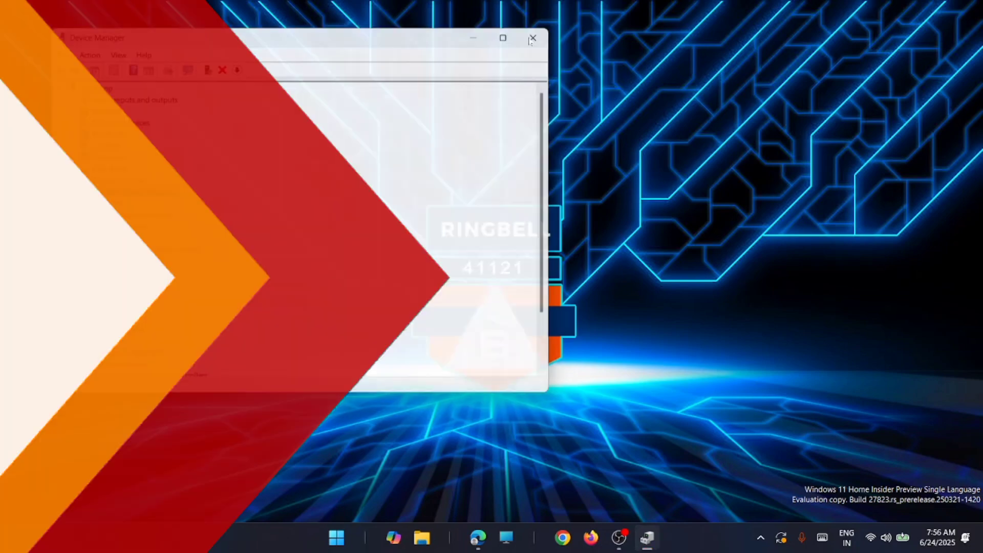
- Close Device Manager and search Start for 'view advanced system settings'
left_click(533, 38)
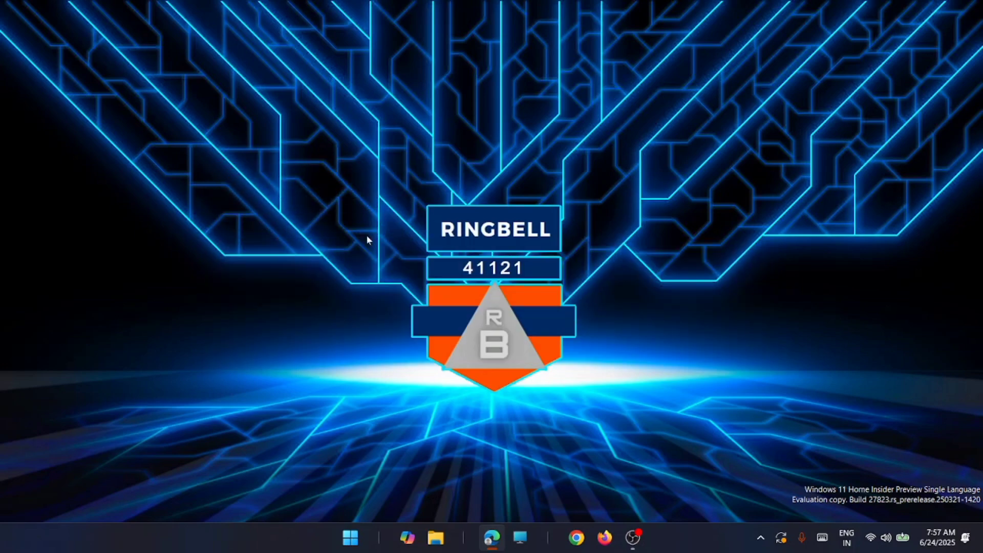
left_click(350, 538)
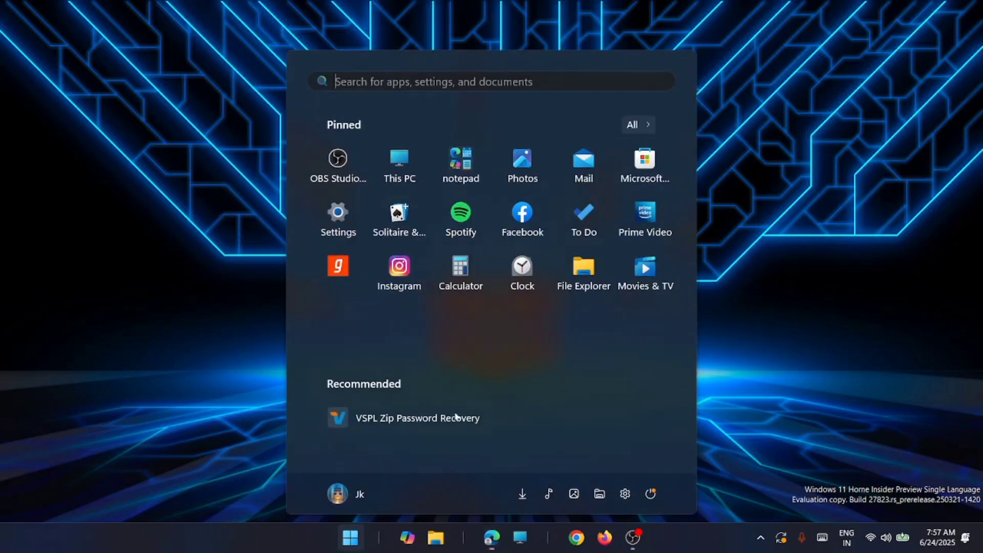
left_click(439, 82)
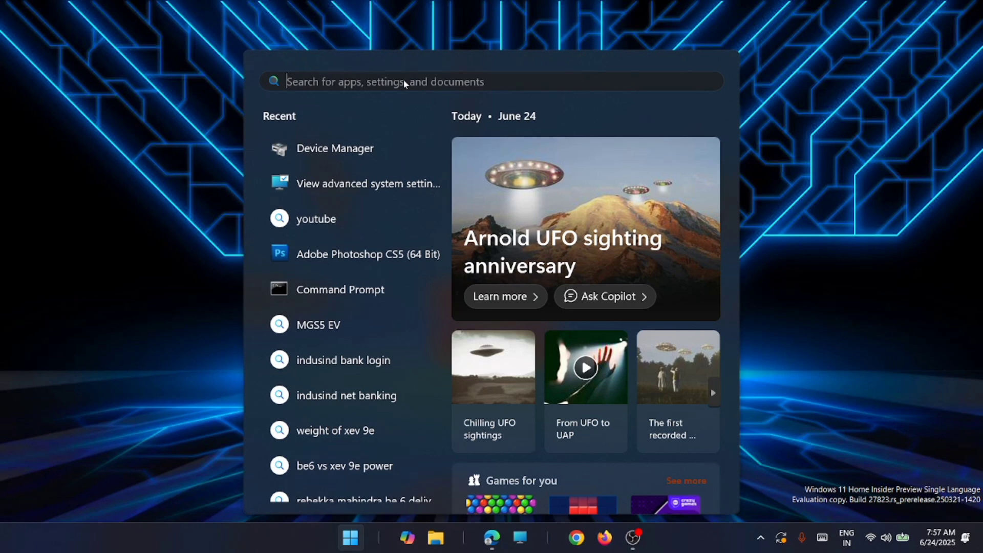
type("view advanced system settings")
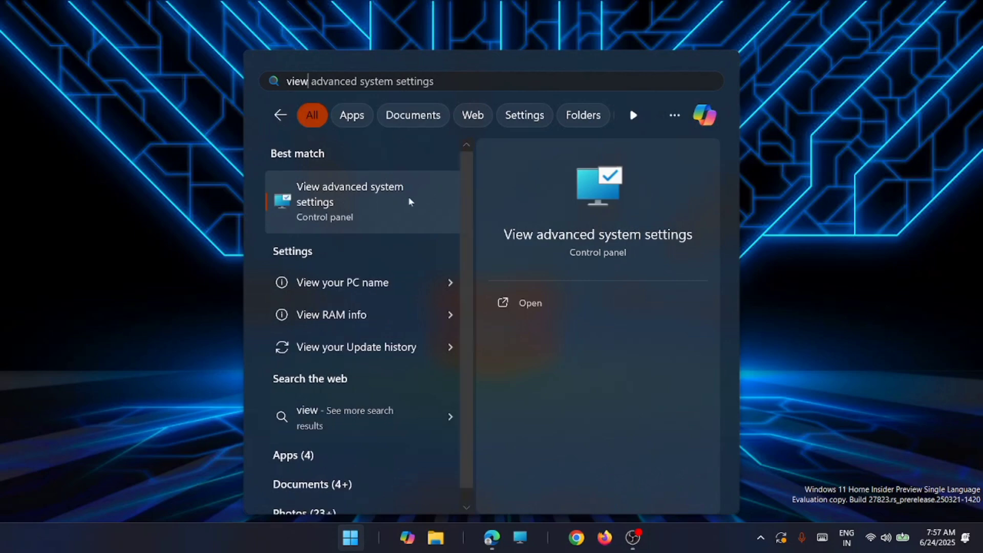
mouse_move(407, 206)
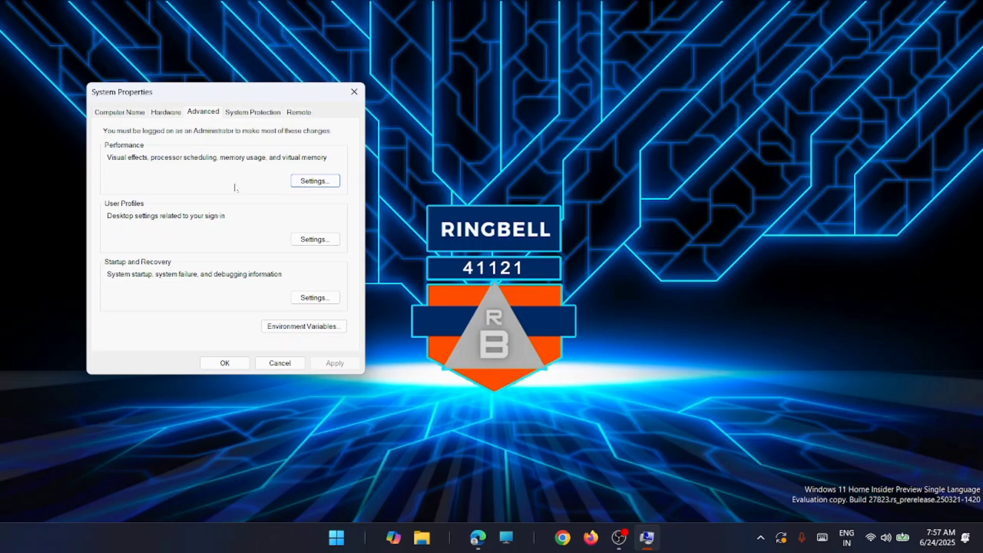
mouse_move(327, 278)
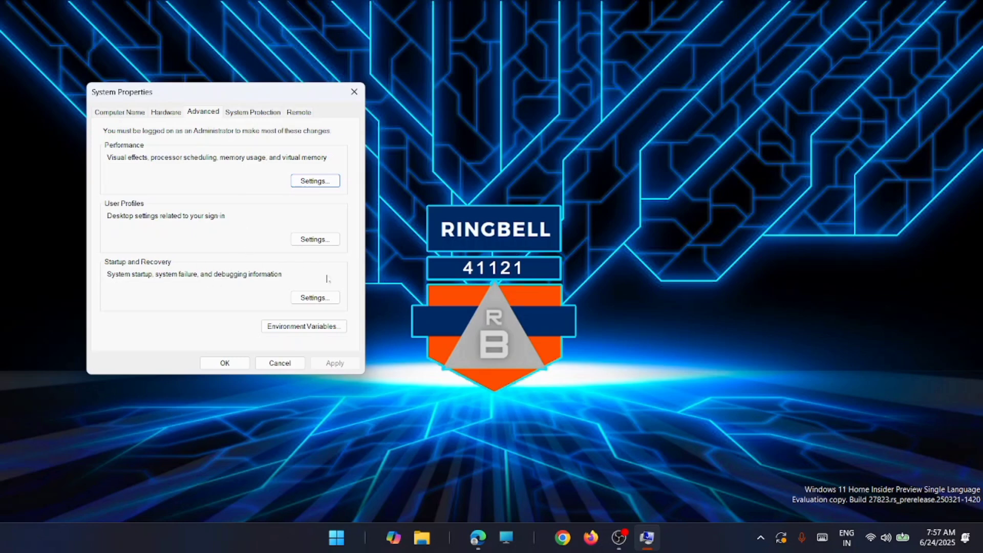
- In Startup and Recovery, turn off Automatically restart on system failure and confirm
left_click(314, 298)
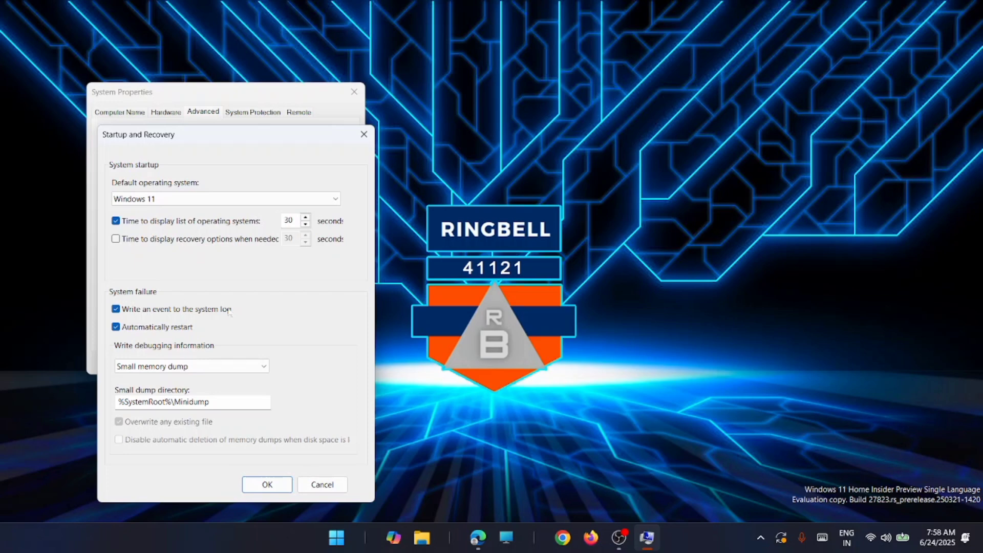
mouse_move(230, 313)
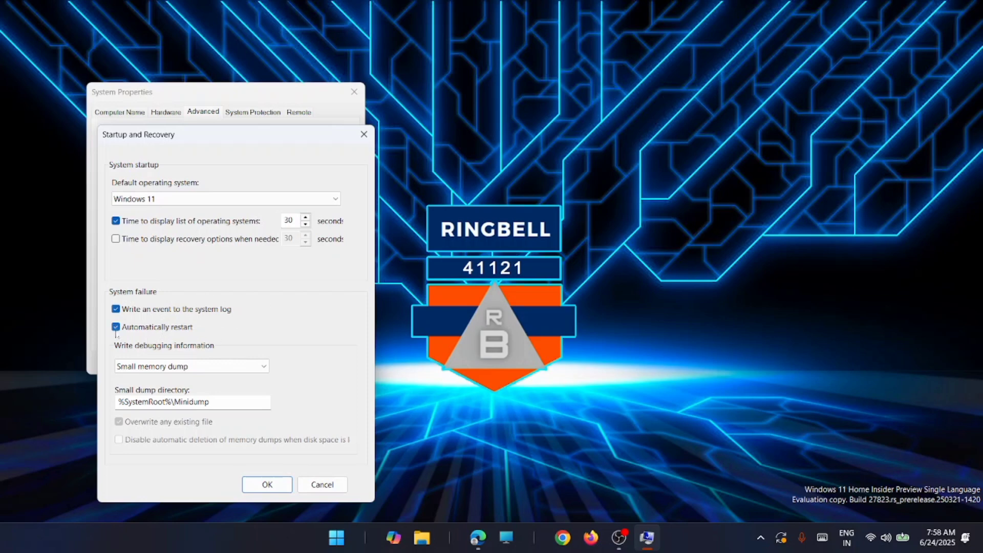
left_click(116, 327)
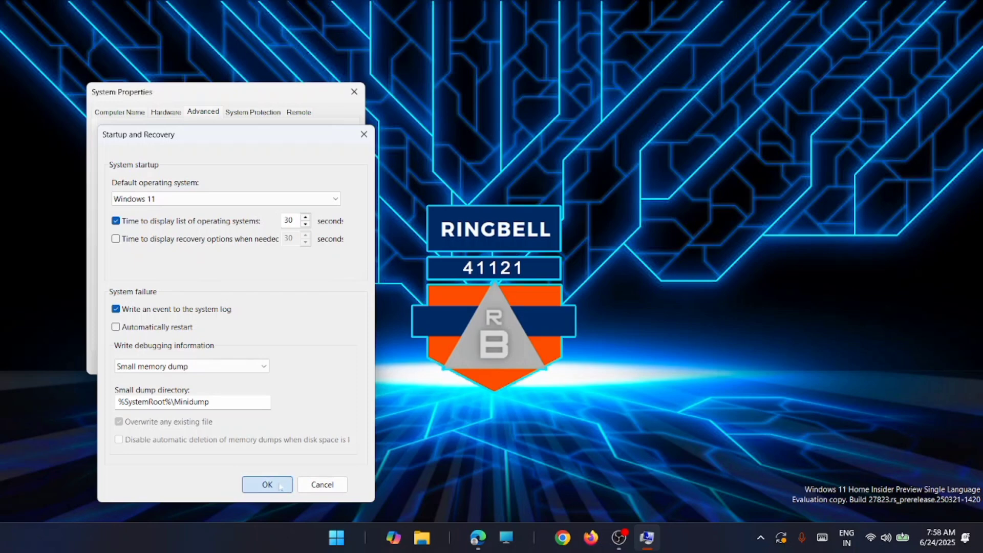
left_click(266, 484)
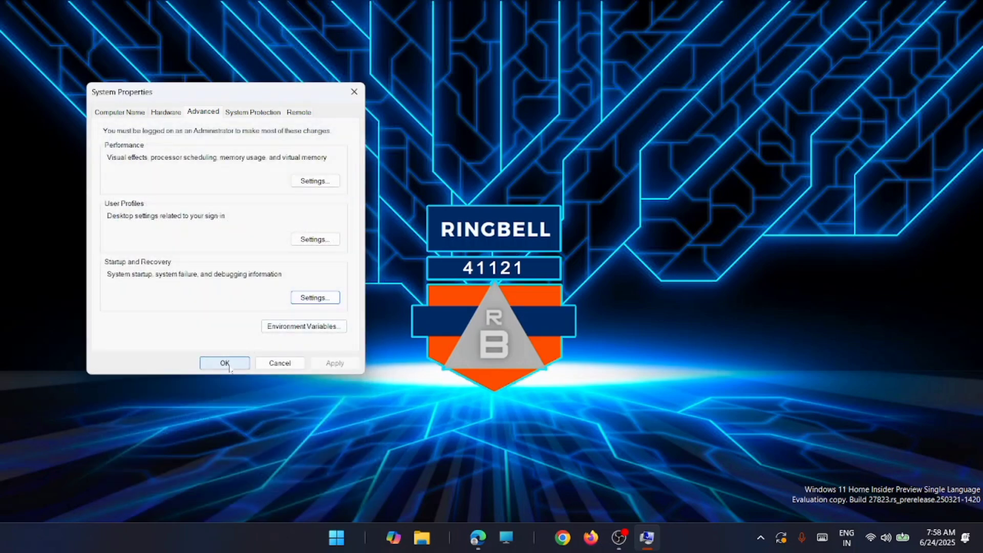
left_click(224, 362)
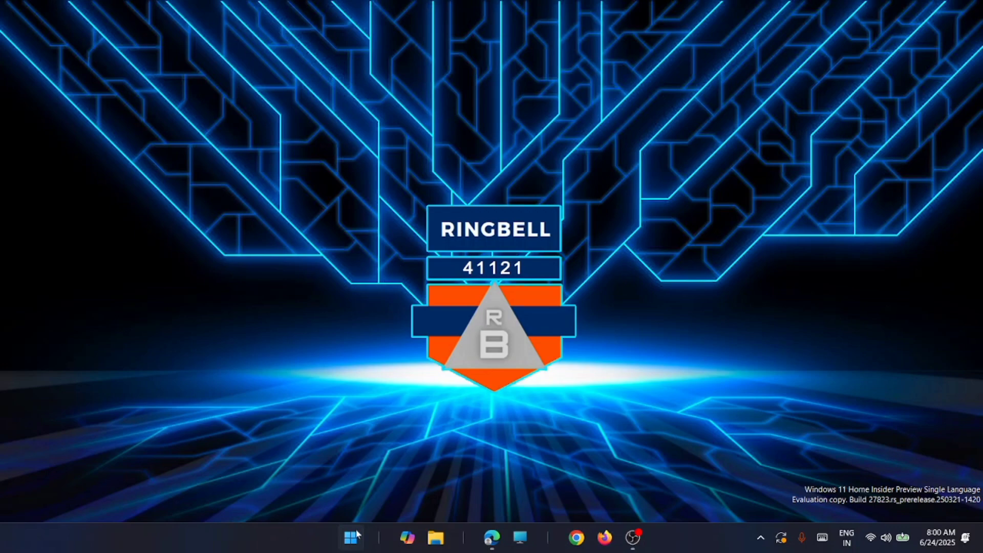
- Browse the Settings > Apps > Installed apps list of 119 apps for game boosters
left_click(351, 538)
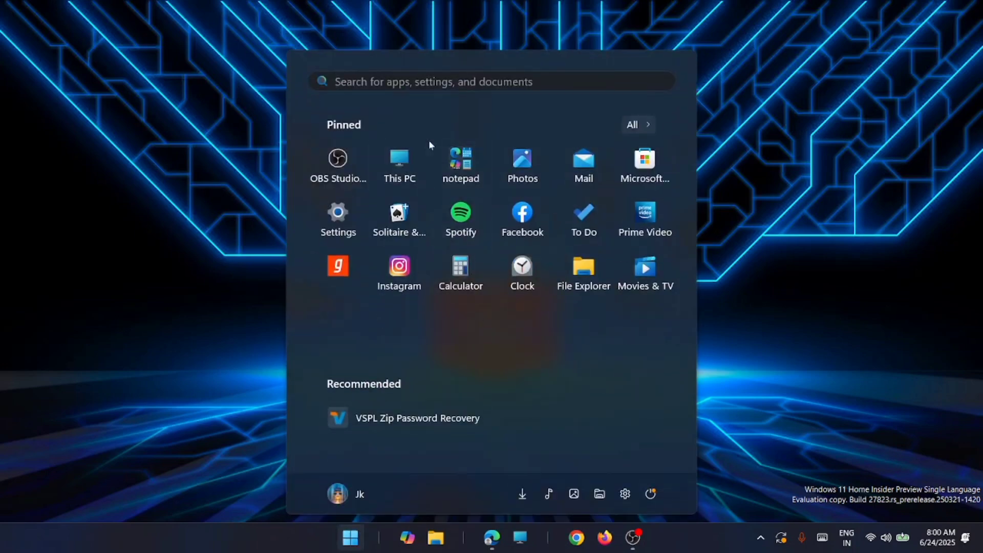
left_click(337, 216)
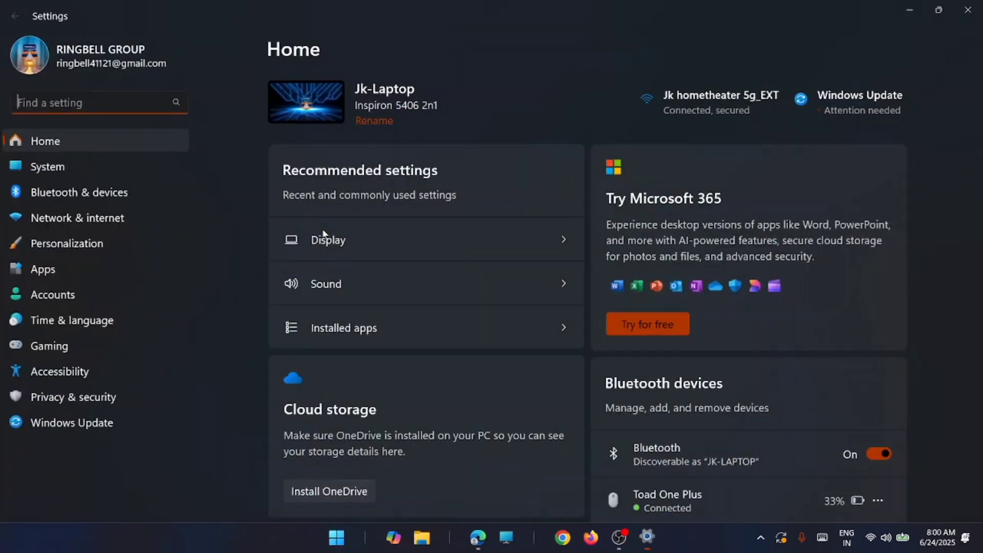
left_click(42, 269)
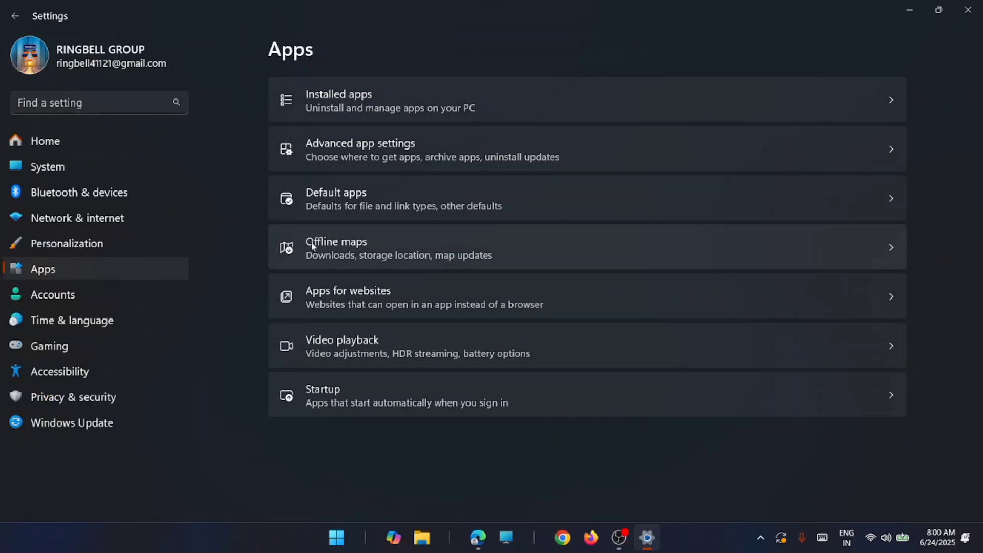
mouse_move(665, 104)
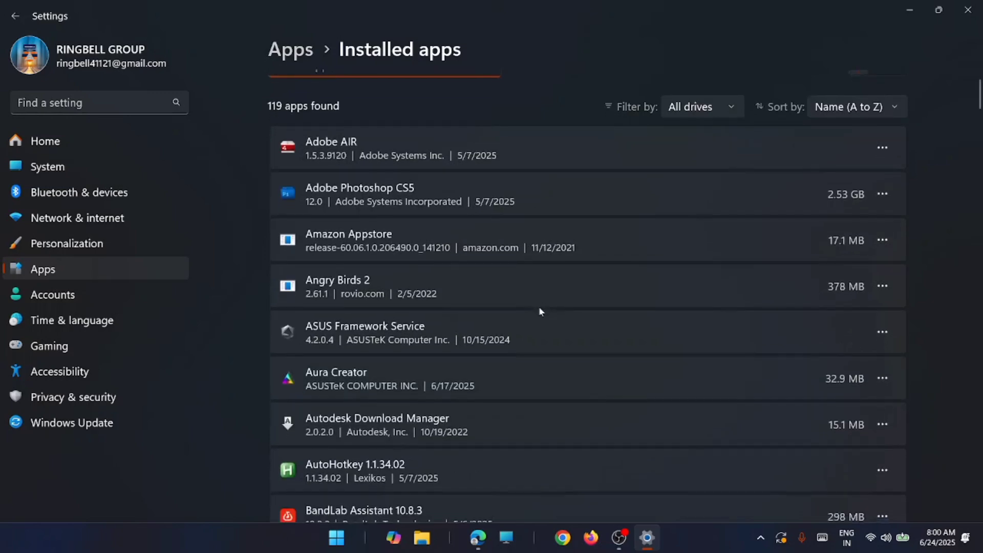
scroll("down", 3)
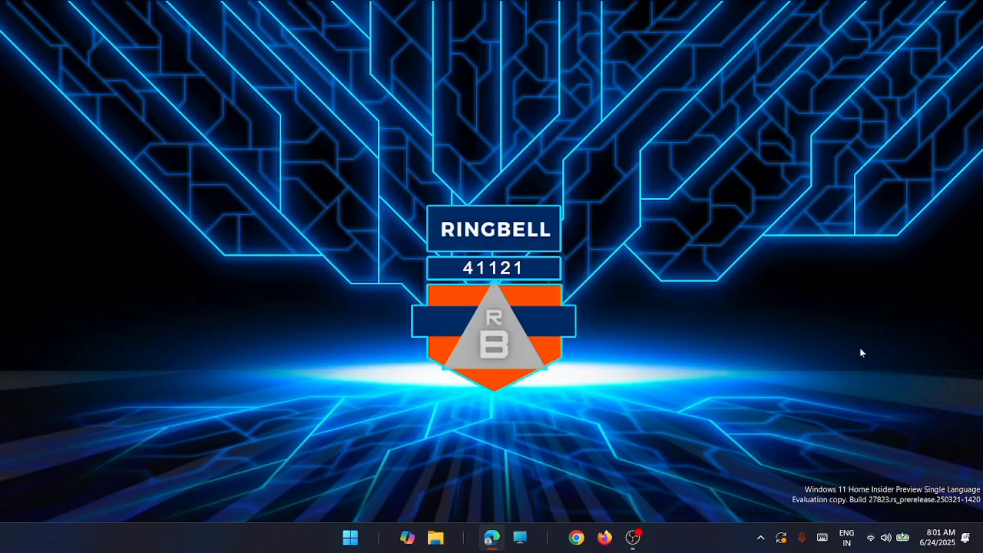
mouse_move(763, 211)
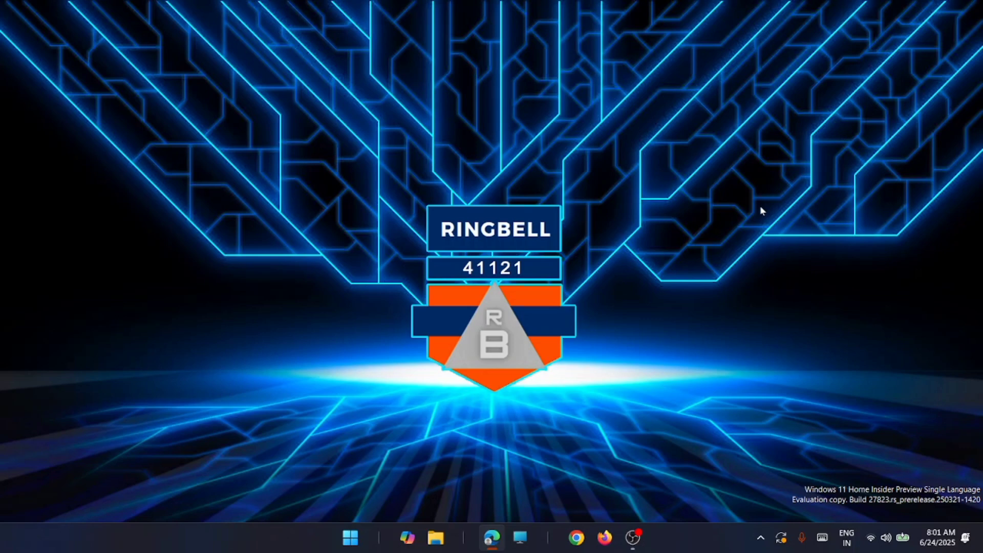
mouse_move(748, 208)
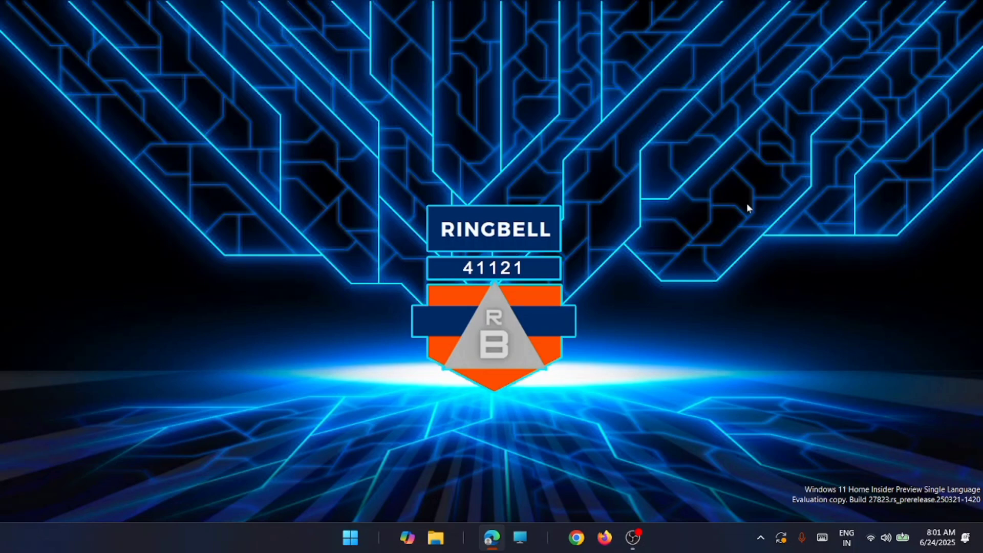
mouse_move(687, 222)
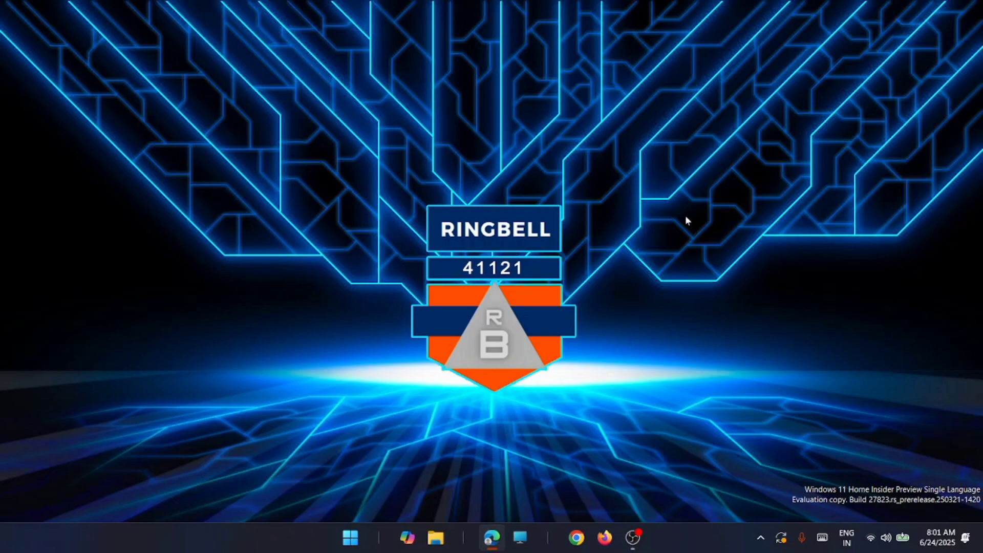
mouse_move(404, 395)
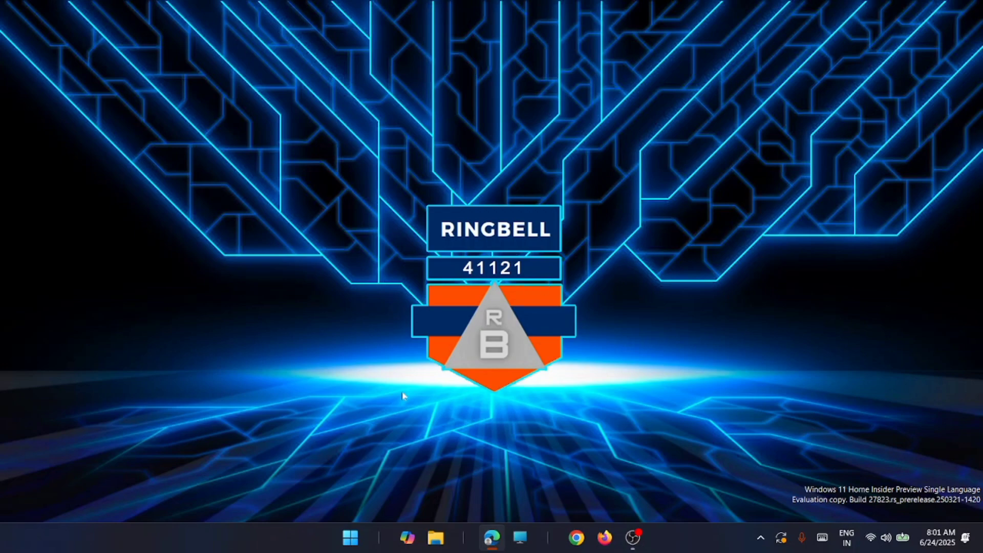
- Search Start for 'system res' and open Create a restore point
left_click(350, 538)
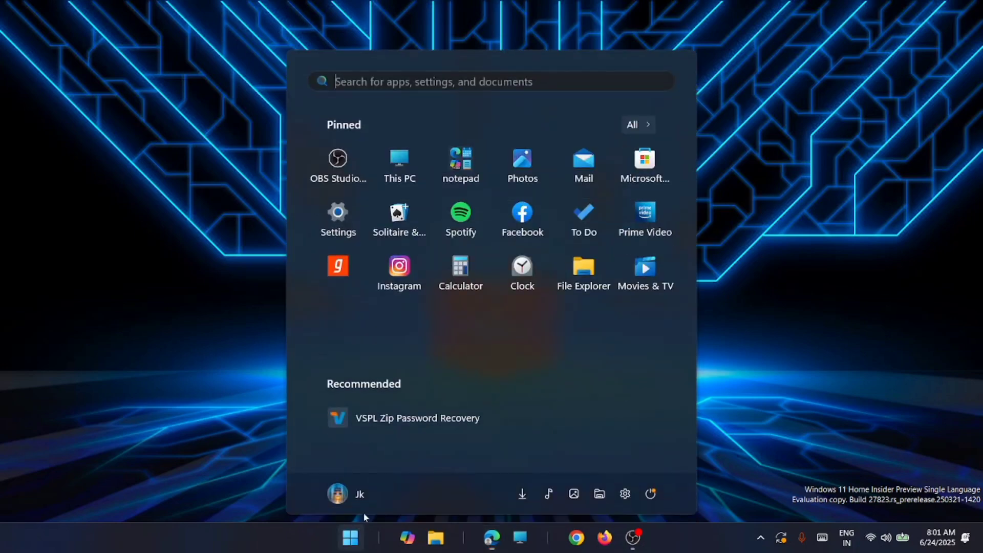
left_click(432, 82)
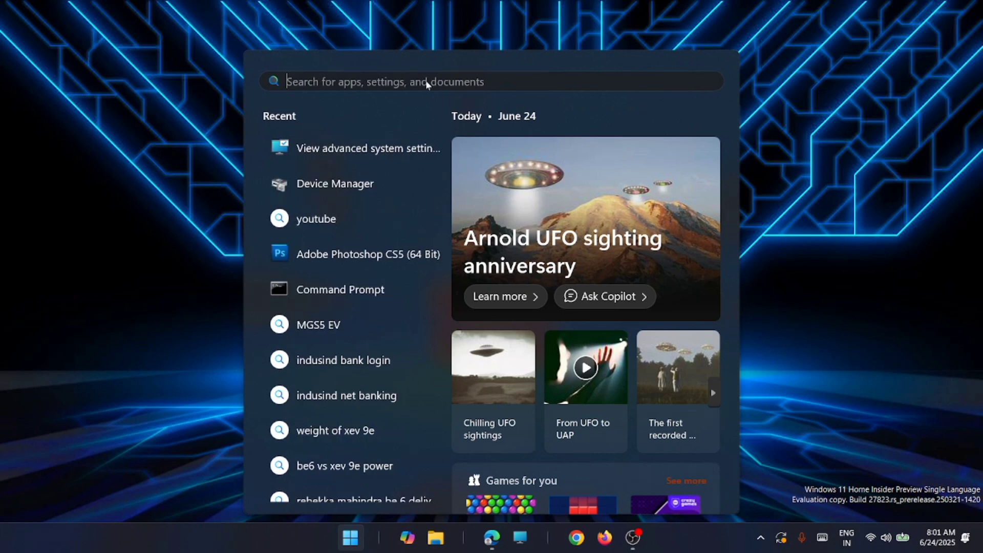
type("system Information")
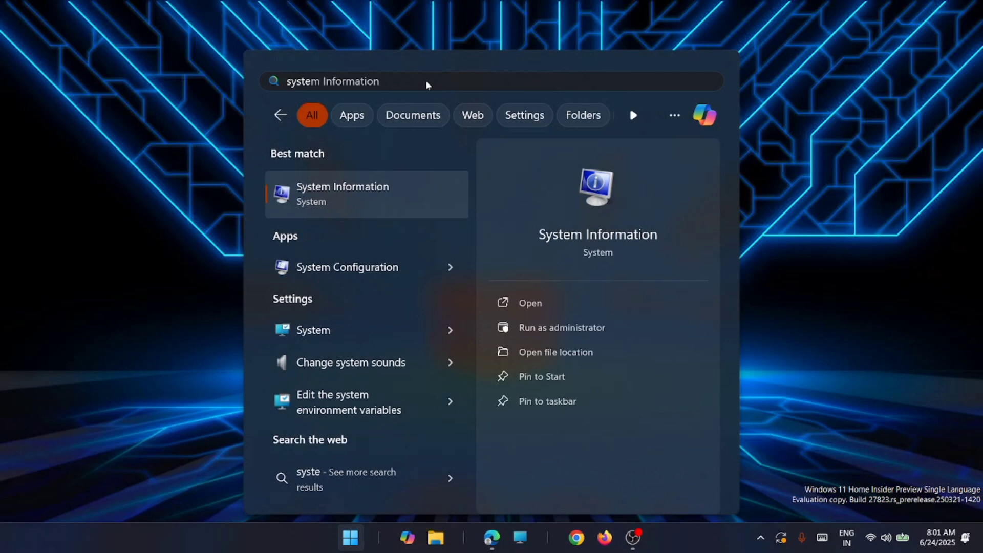
type("system r")
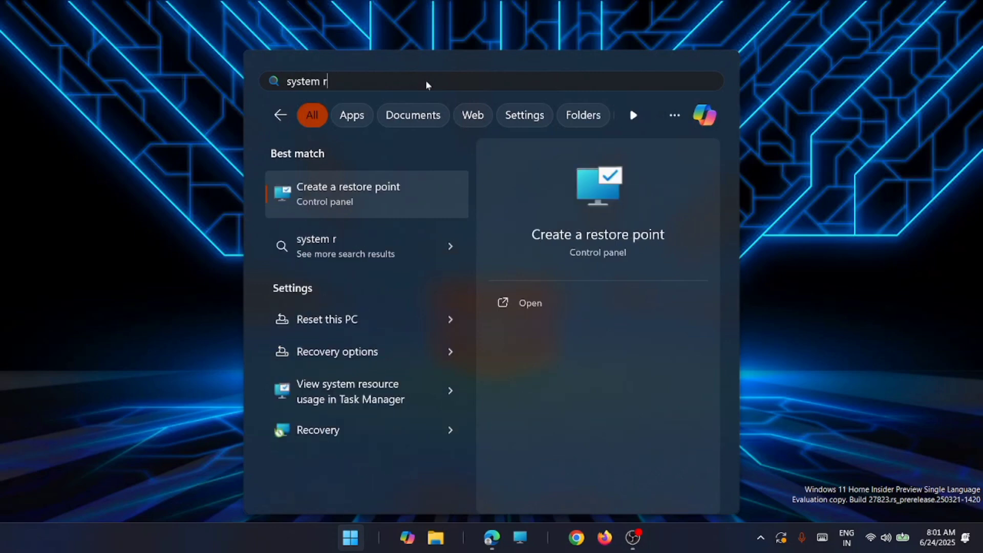
type("es")
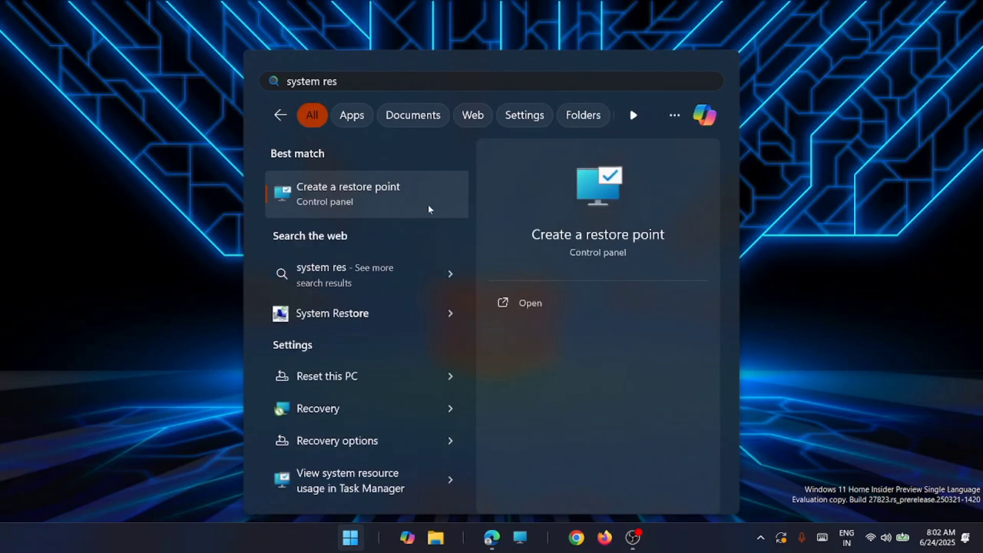
left_click(348, 194)
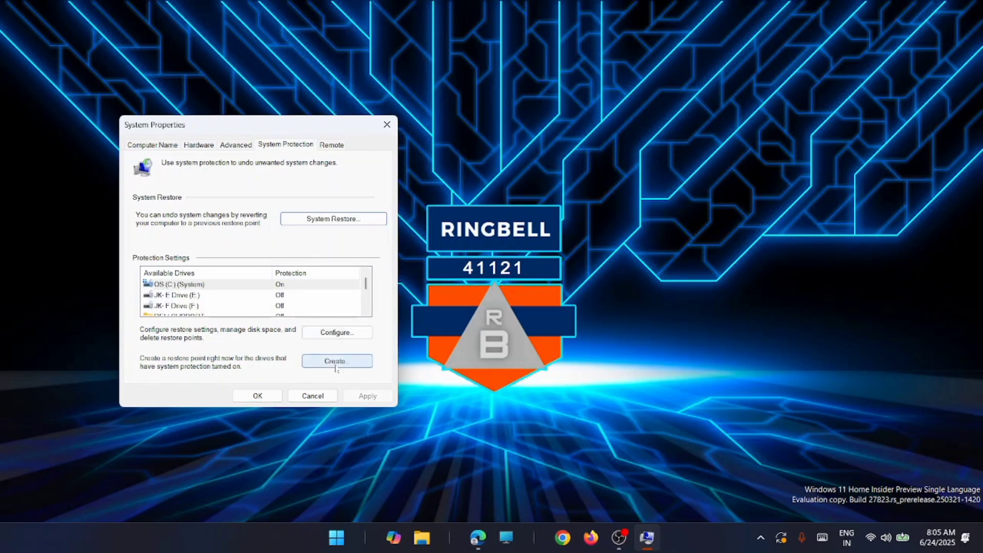
- Create a restore point described as 'june25' and dismiss the success message
left_click(337, 361)
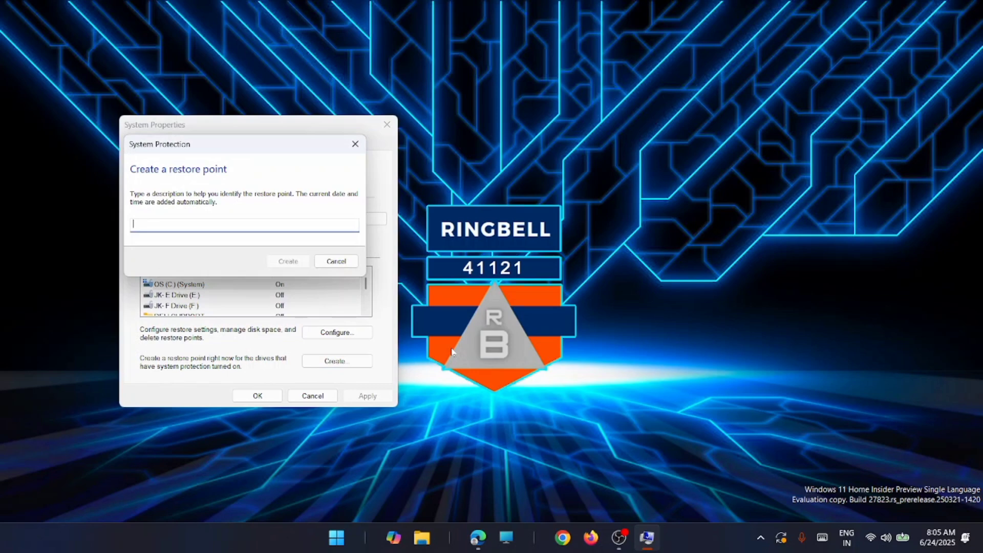
type("june")
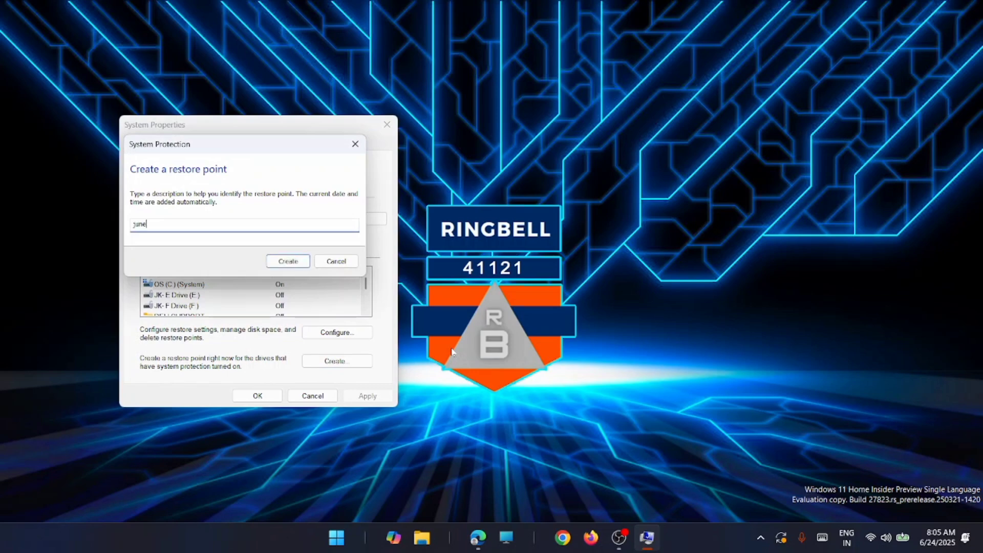
type("25")
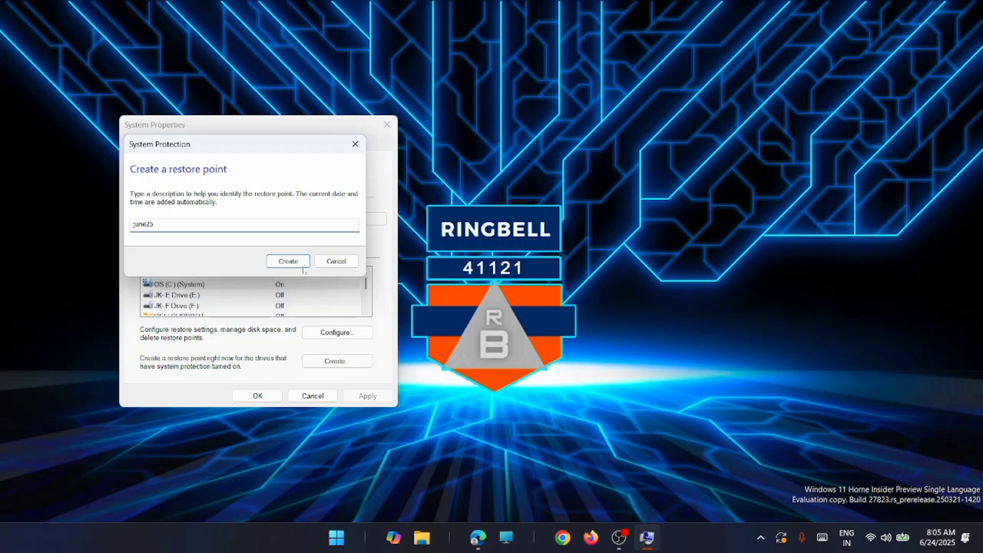
left_click(287, 262)
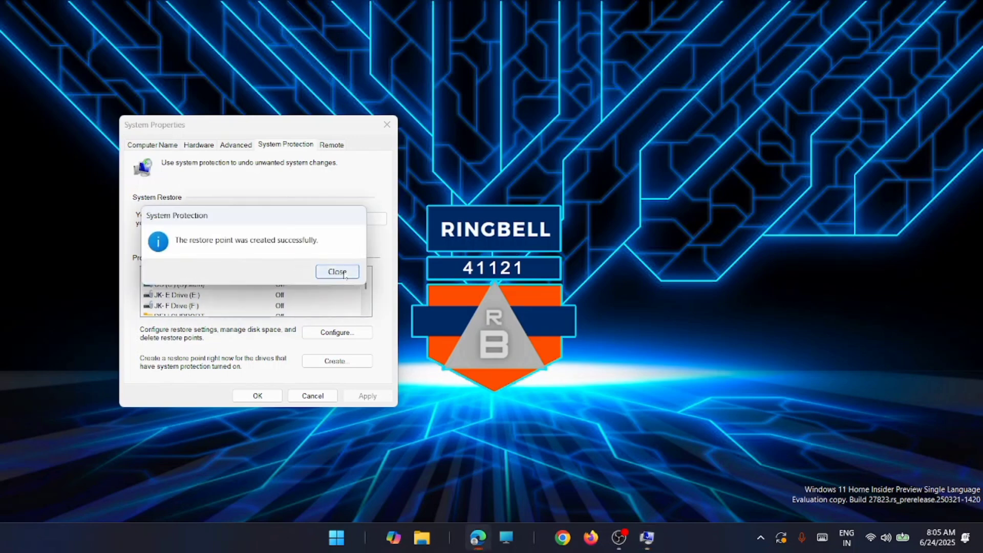
left_click(337, 271)
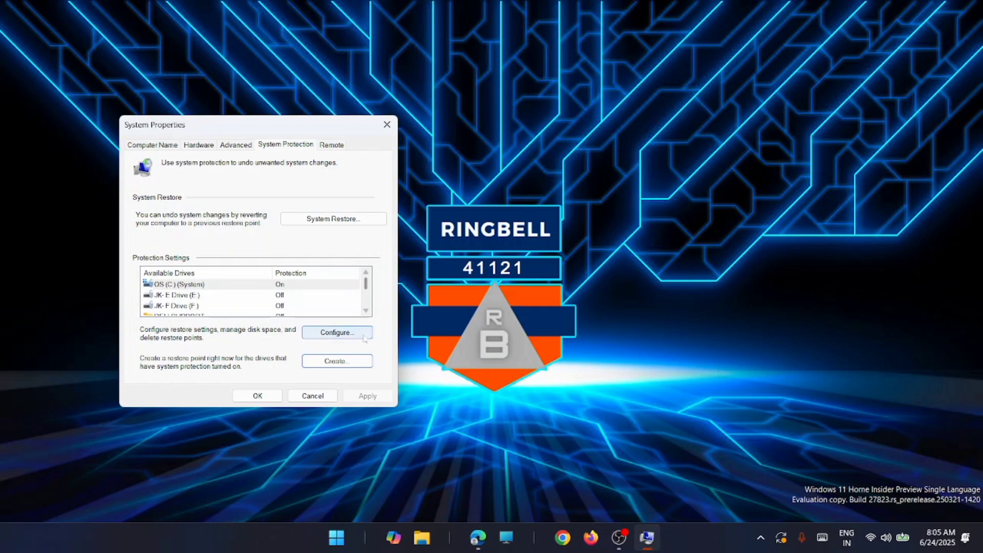
mouse_move(344, 309)
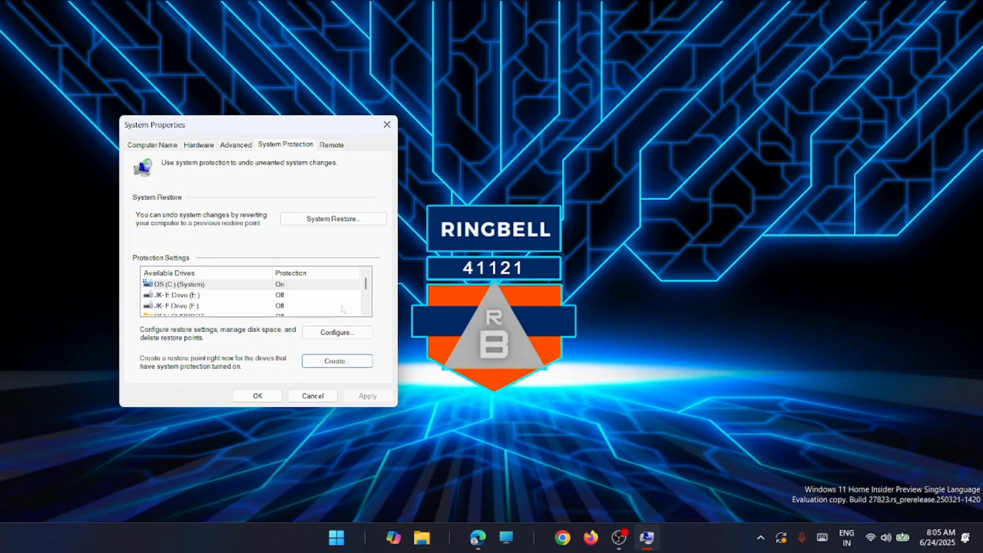
mouse_move(362, 239)
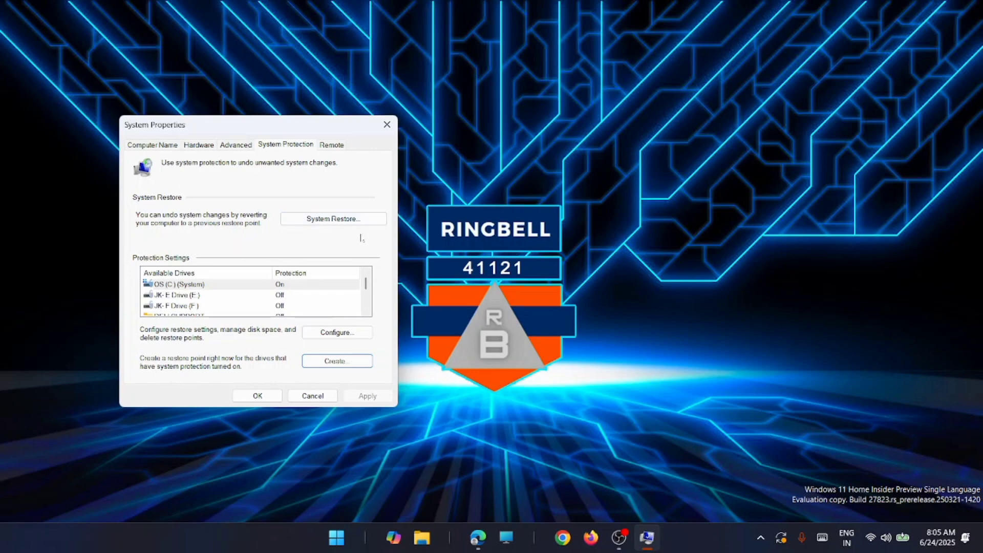
left_click(333, 218)
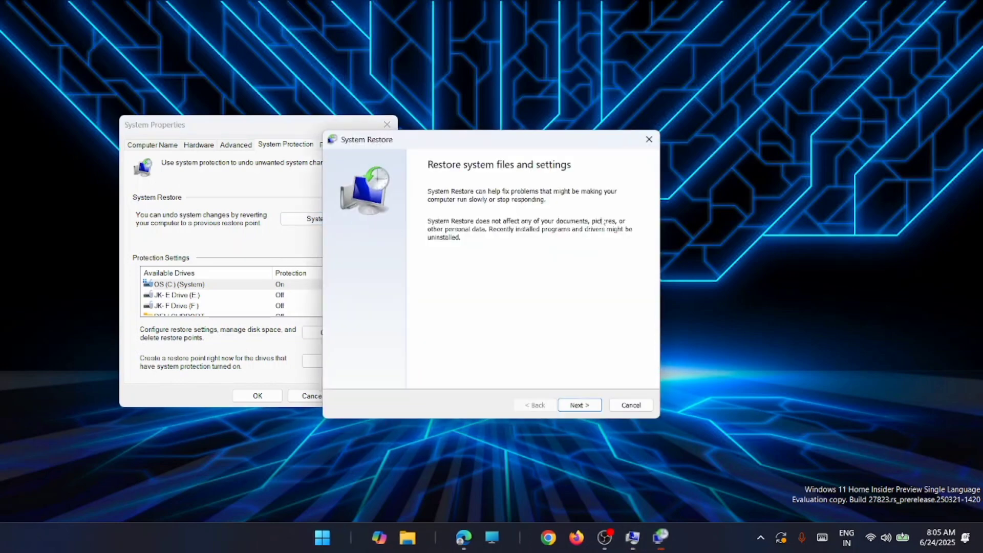
left_click(630, 404)
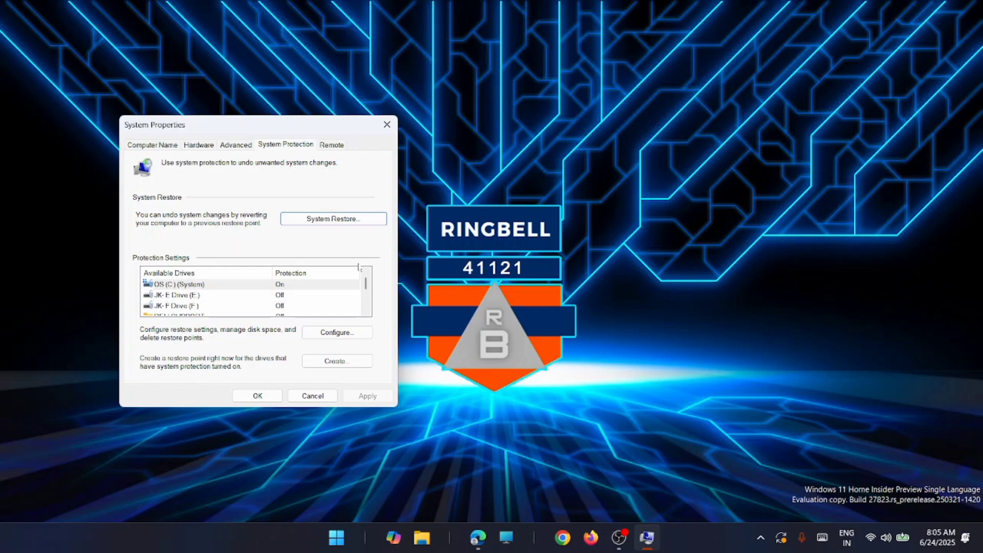